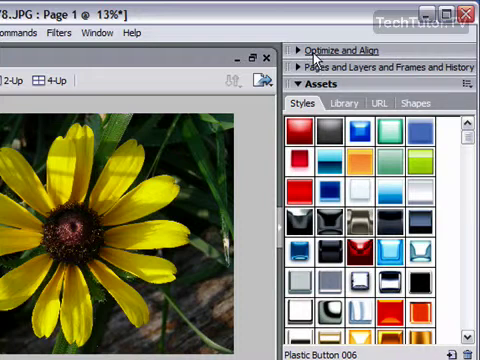
- Collapse the Assets panel and show the Optimize panel with JPEG settings
click(340, 50)
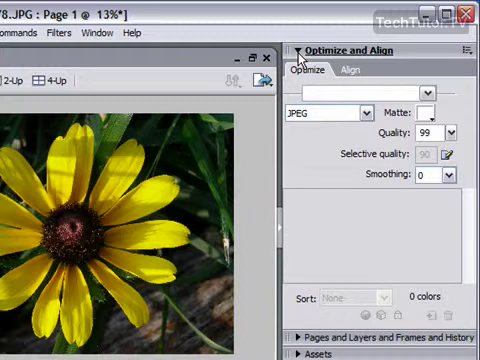
click(94, 32)
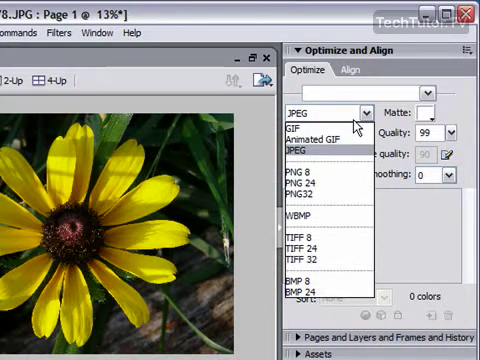
mouse_move(310, 128)
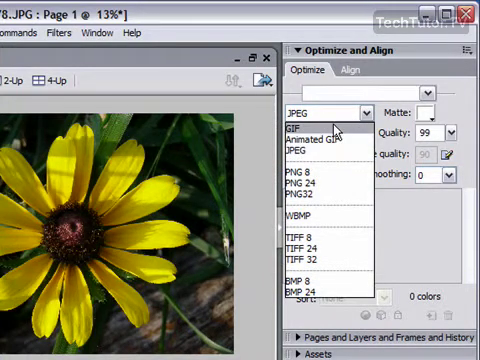
mouse_move(330, 244)
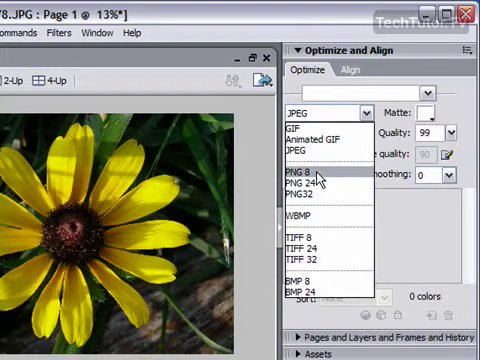
- Choose PNG 8 as the export format, yielding an adaptive 128-colour palette
click(310, 184)
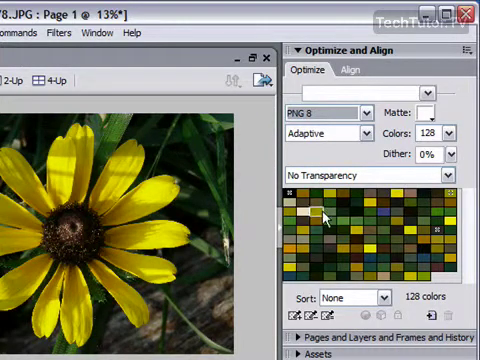
- Raise the adaptive palette's colour count from 128 to 256
click(358, 232)
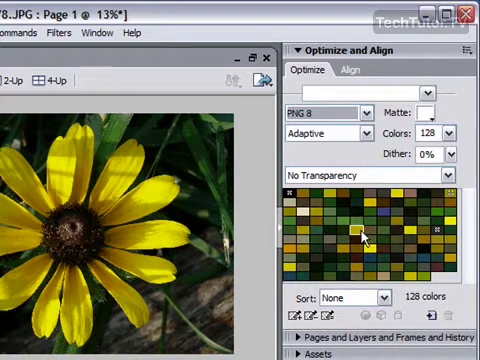
click(384, 262)
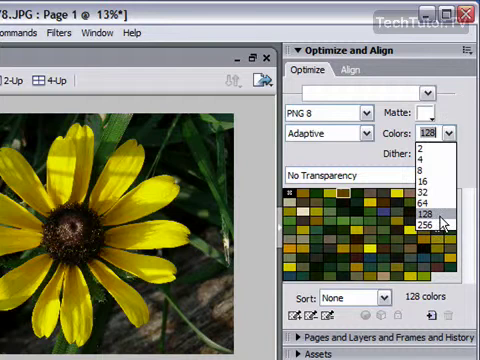
click(420, 226)
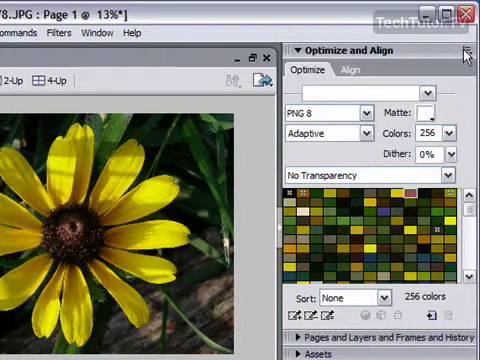
- Save the current palette via Save Palette as a file named YellowFlower
click(468, 48)
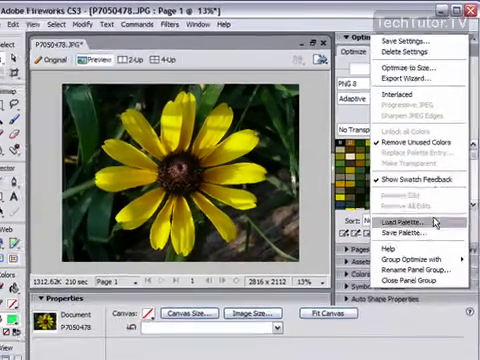
click(402, 210)
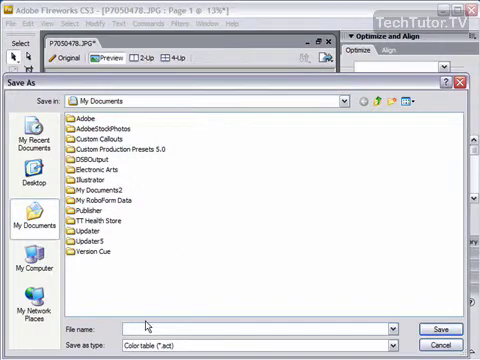
text(Y)
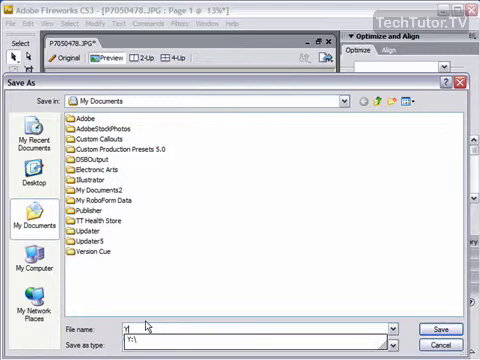
text(YellowFlower)
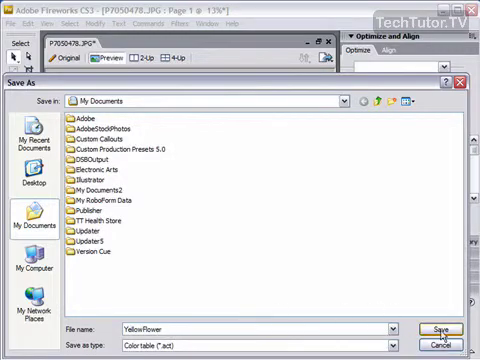
click(438, 328)
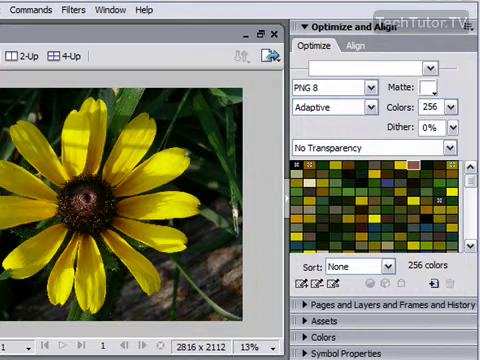
mouse_move(144, 40)
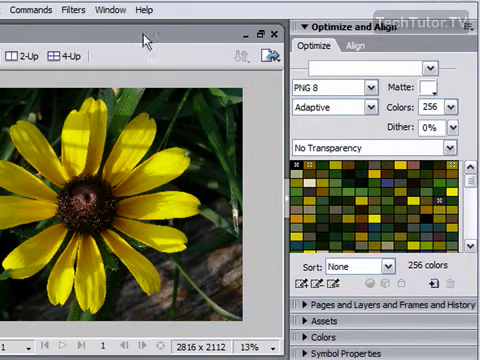
- Show the Window menu listing panels that can be shown or hidden
click(104, 8)
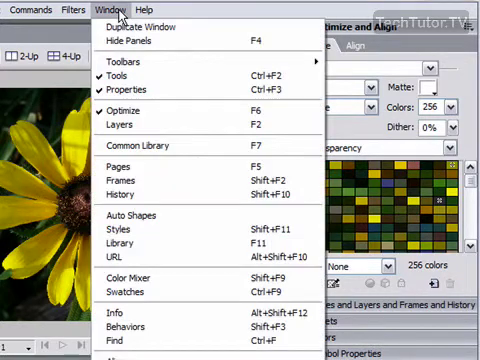